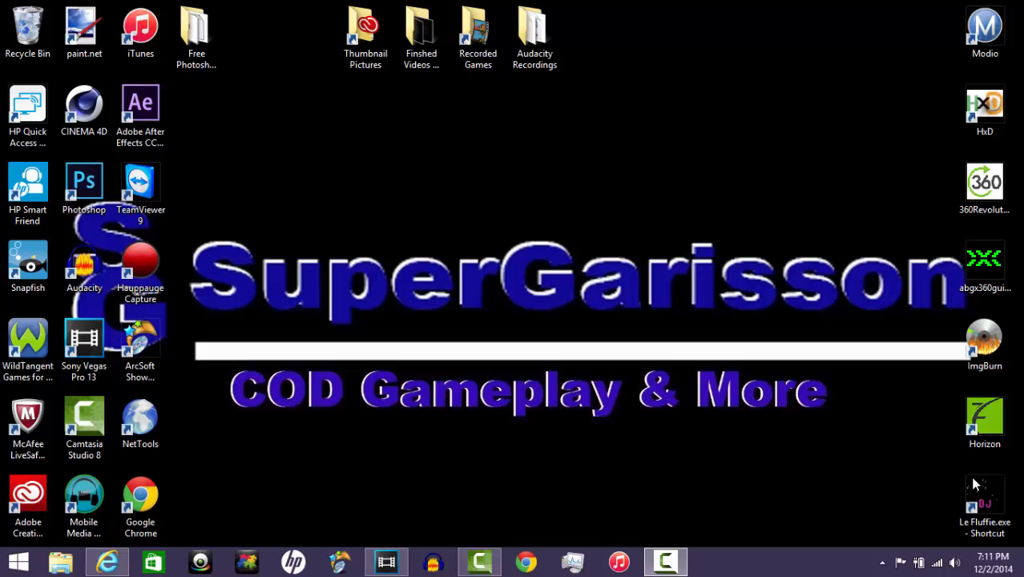
mouse_move(325, 543)
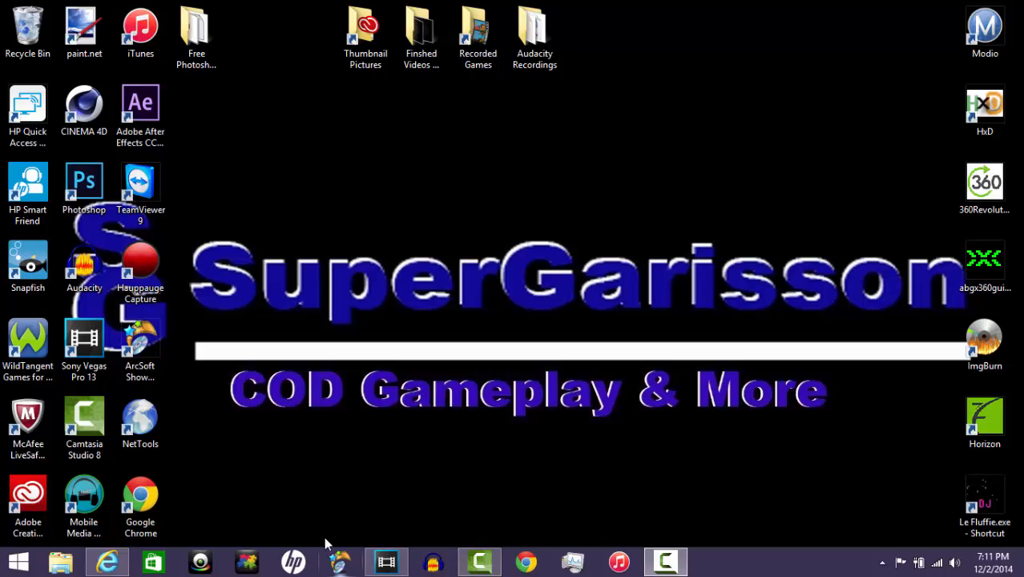
Step: Launch Sony Vegas Pro 13 from the taskbar shortcut
click(386, 561)
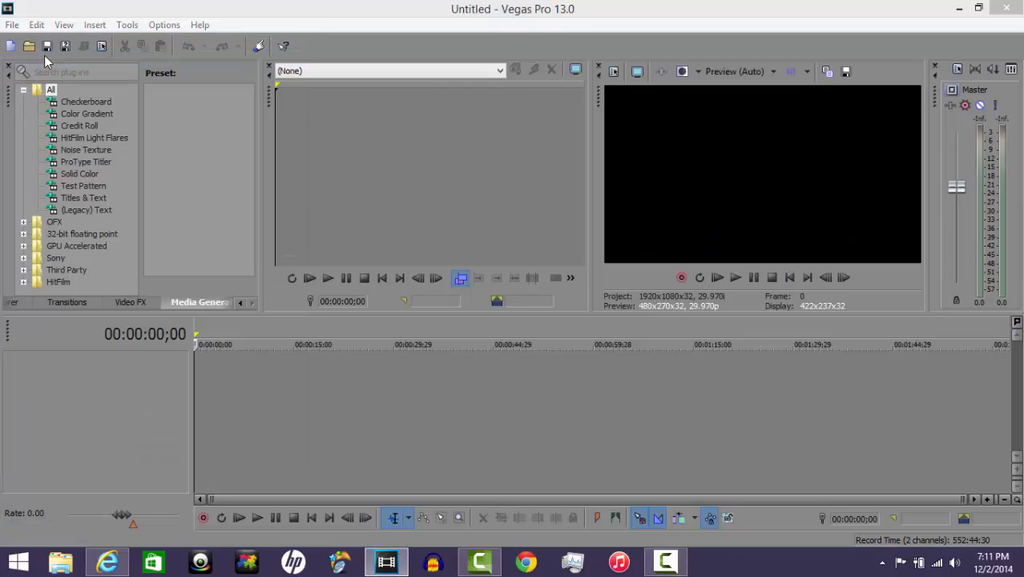
Step: Import the gameplay clip 2014_9_1_18_33_15.MP4 onto the timeline
click(29, 46)
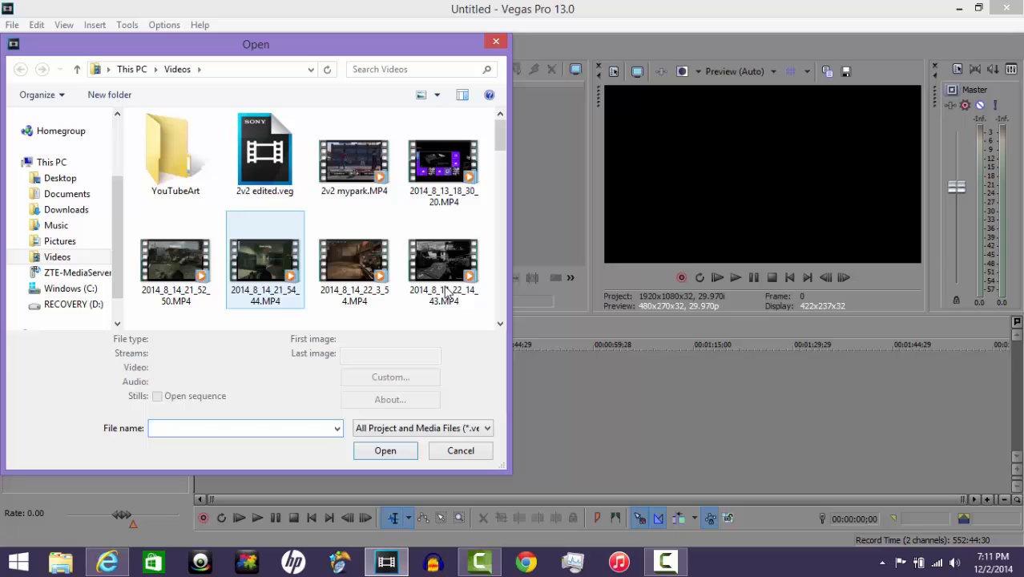
scroll(down, 3)
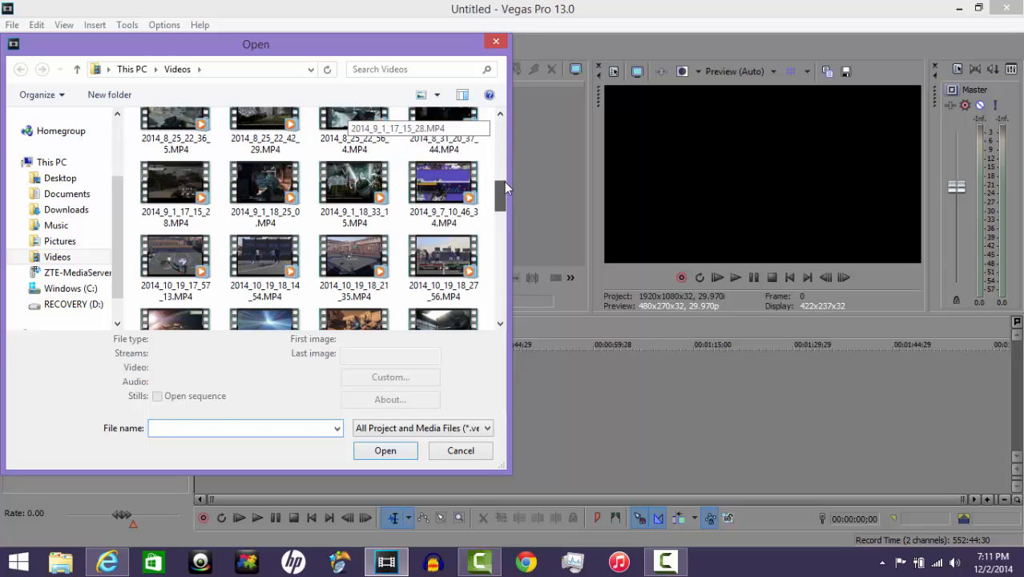
click(354, 188)
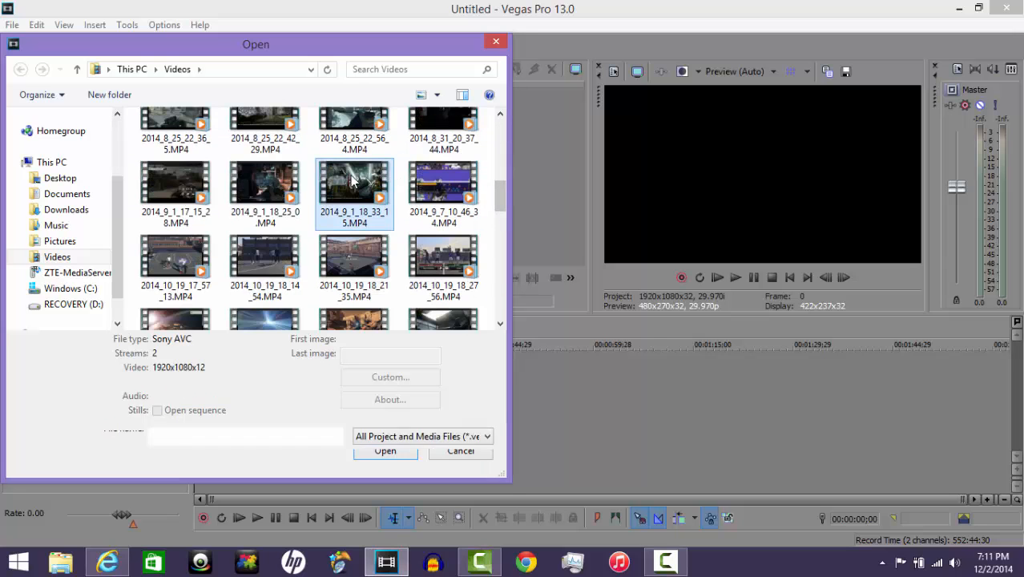
click(385, 450)
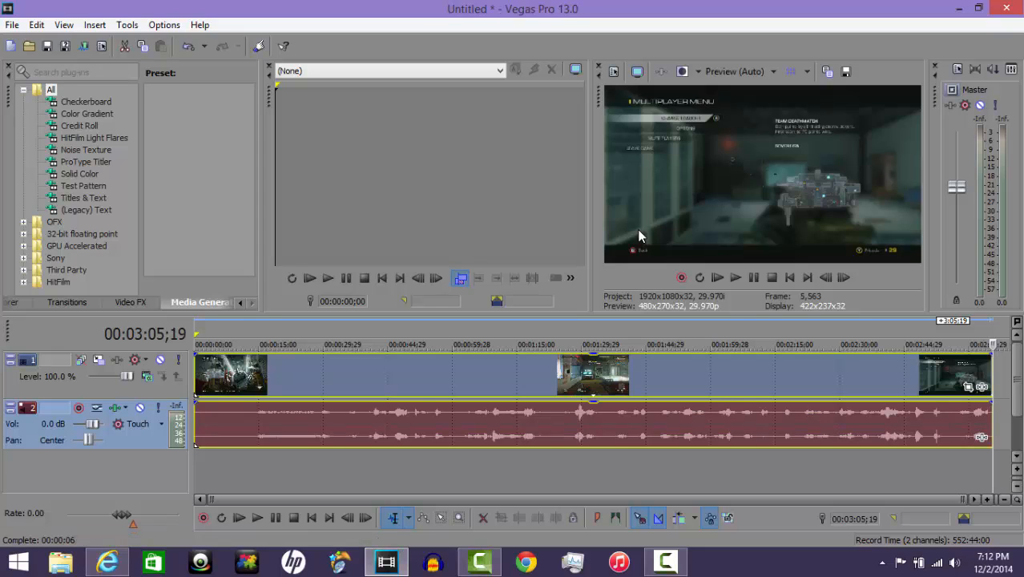
mouse_move(448, 361)
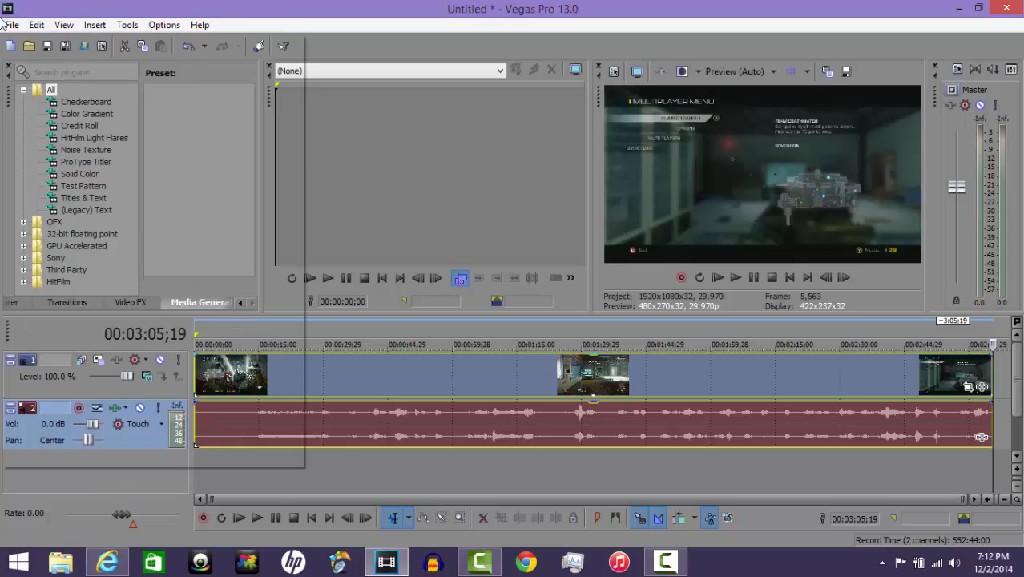
click(30, 46)
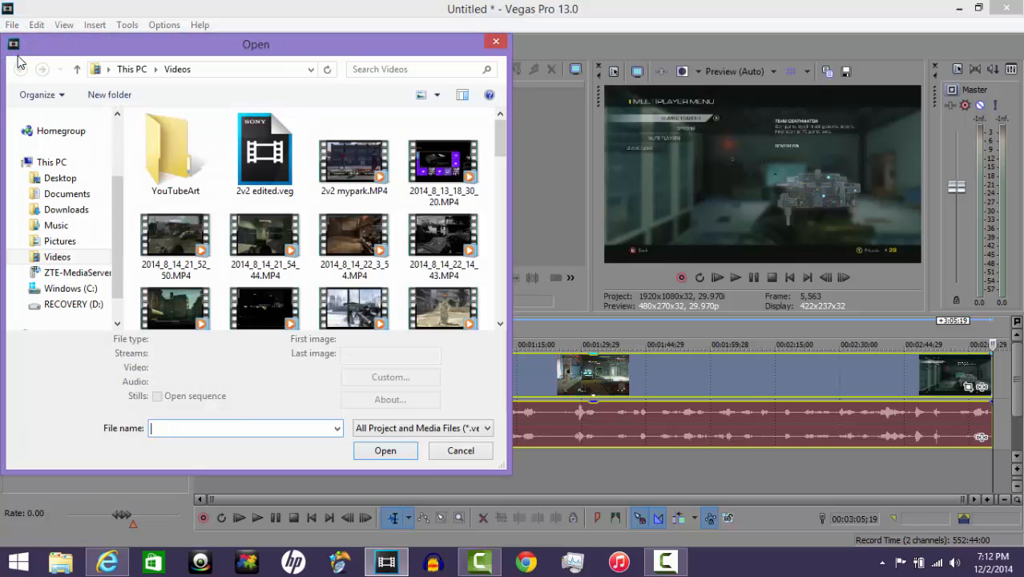
Step: Import Destiny.wav from the Desktop's Audacity Recordings folder as a third track
click(60, 177)
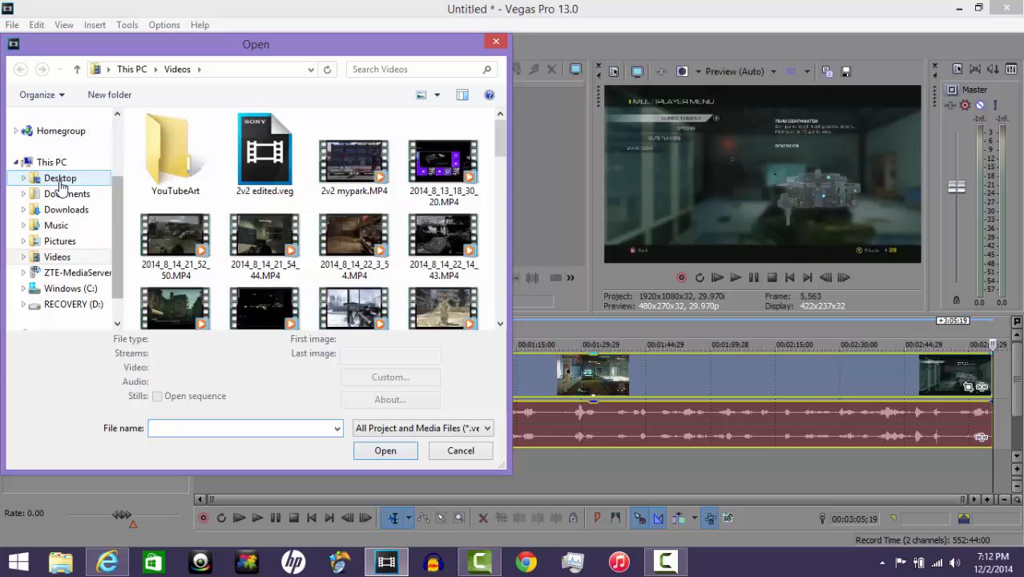
click(60, 177)
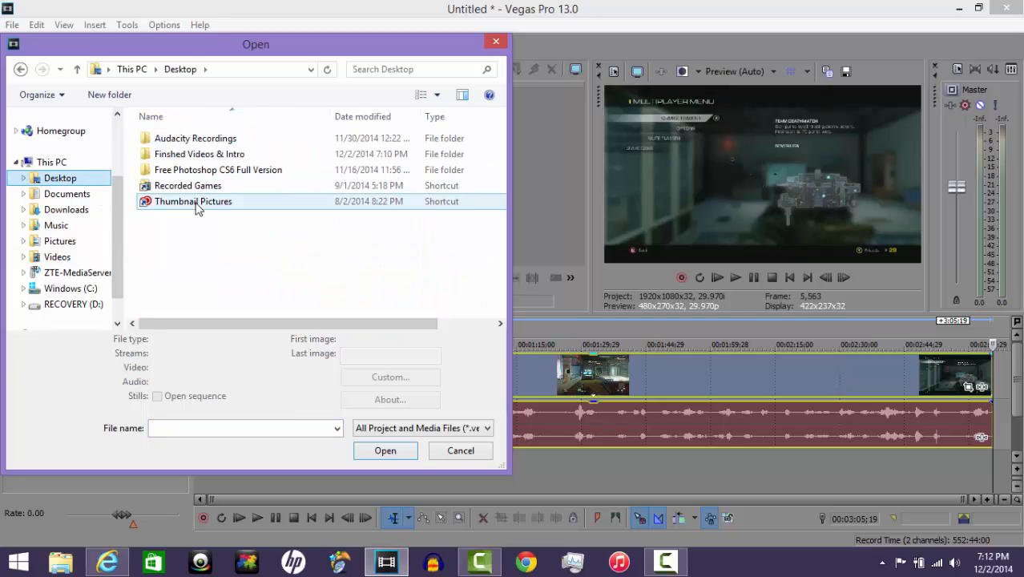
double_click(195, 138)
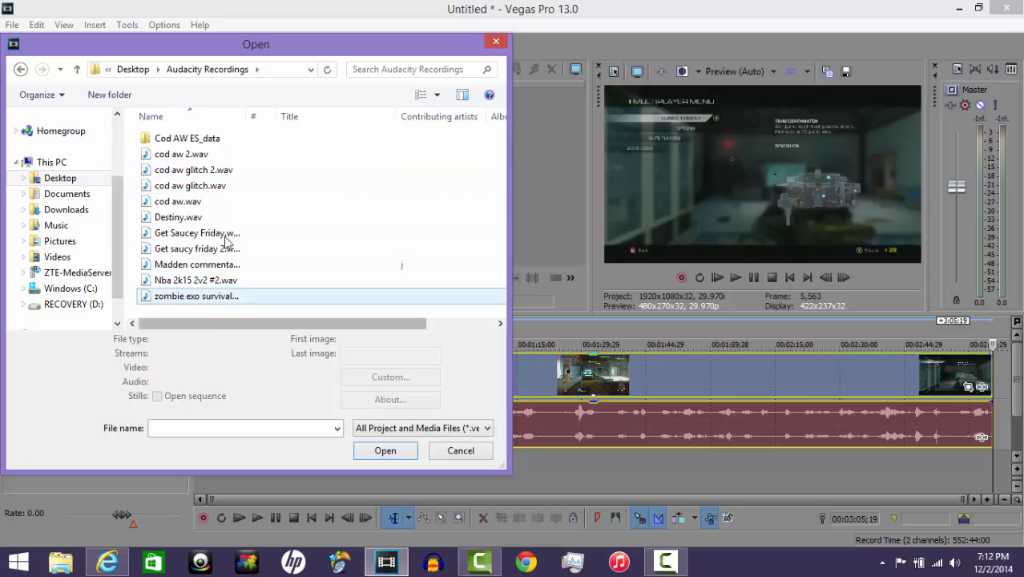
click(177, 217)
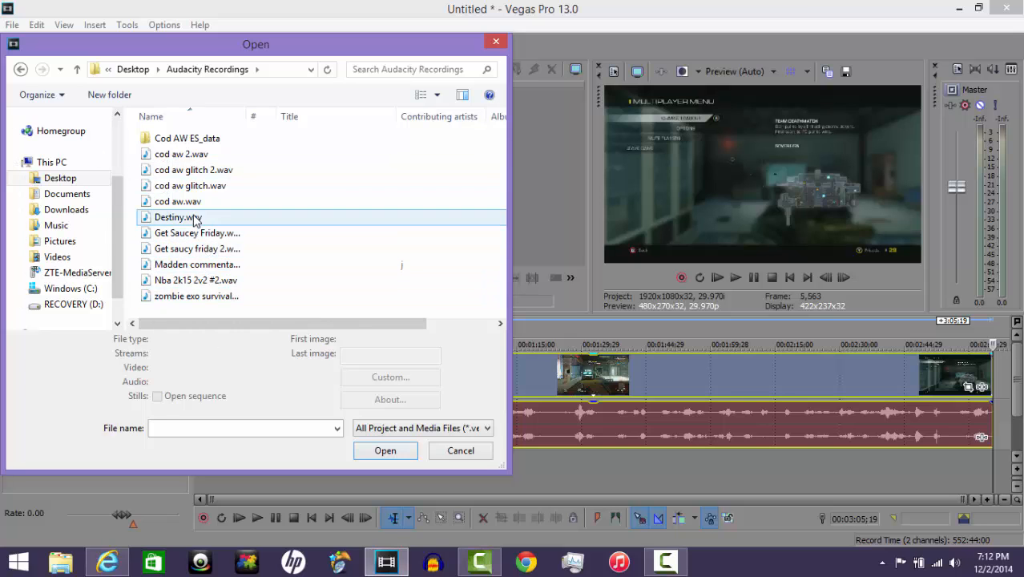
click(460, 450)
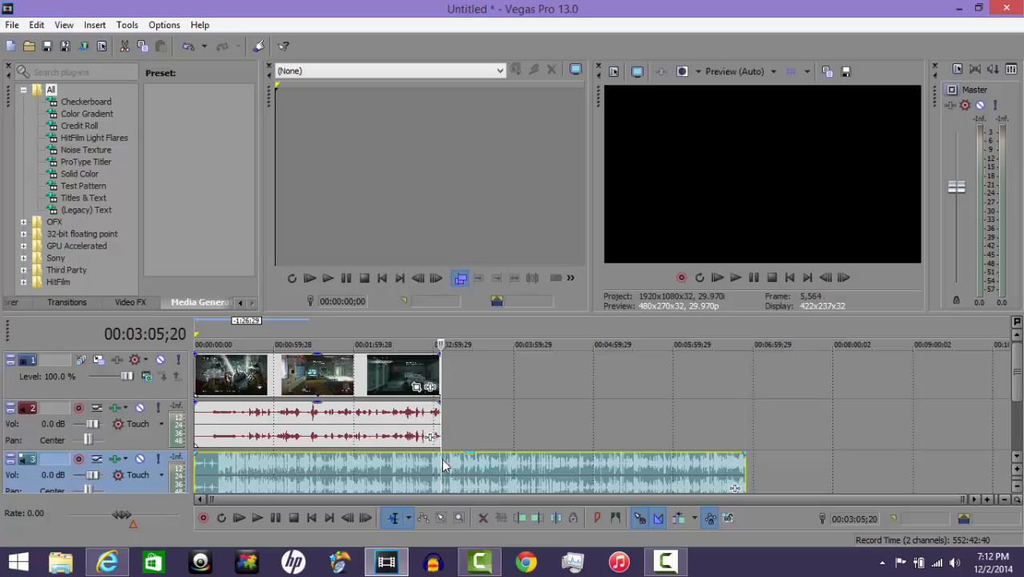
Step: Bring up the Destiny.wav event's context menu to trim it to the gameplay clip's end
right_click(445, 464)
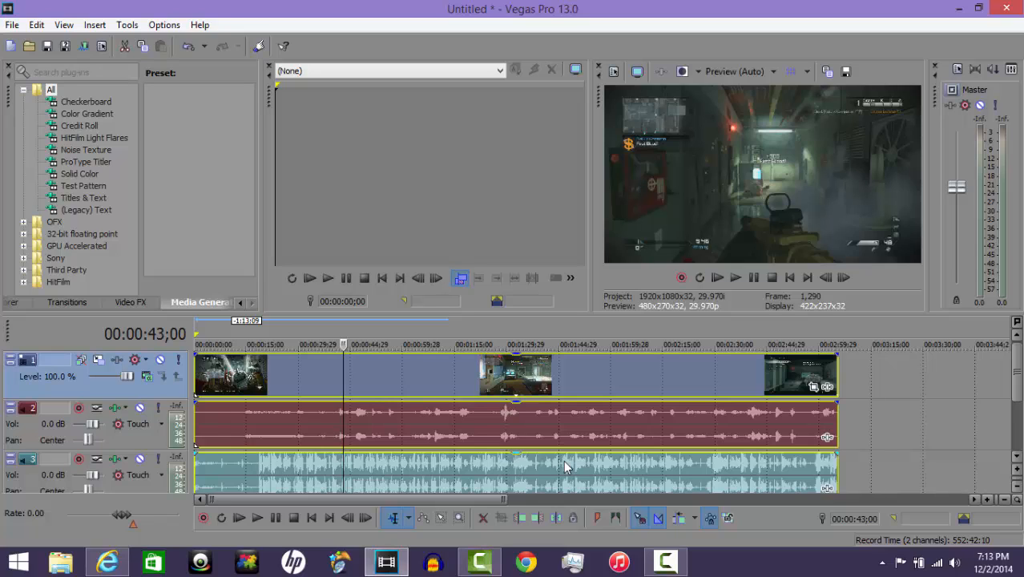
Step: Group the gameplay video, game audio and Destiny.wav commentary events together
right_click(565, 467)
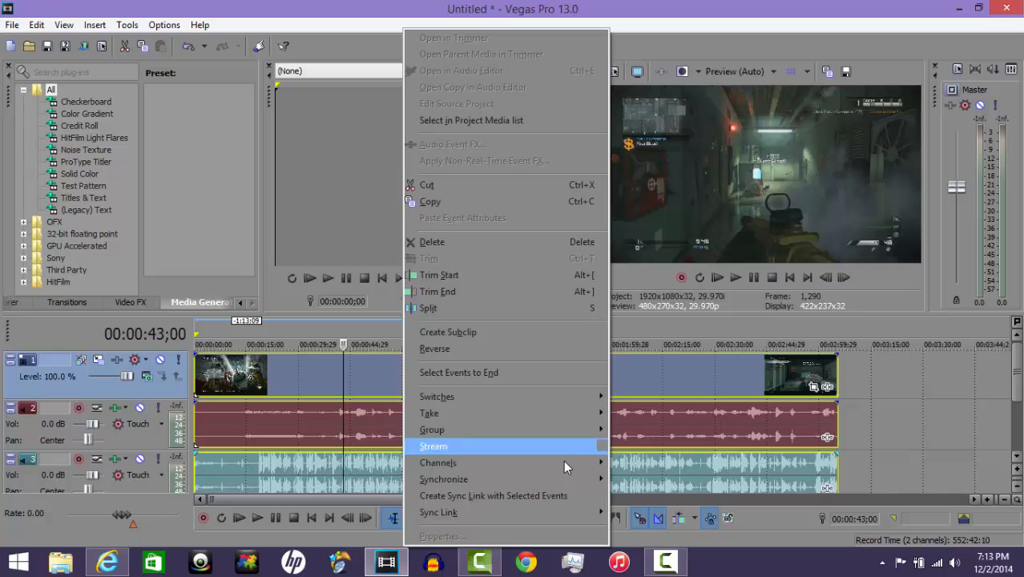
mouse_move(431, 429)
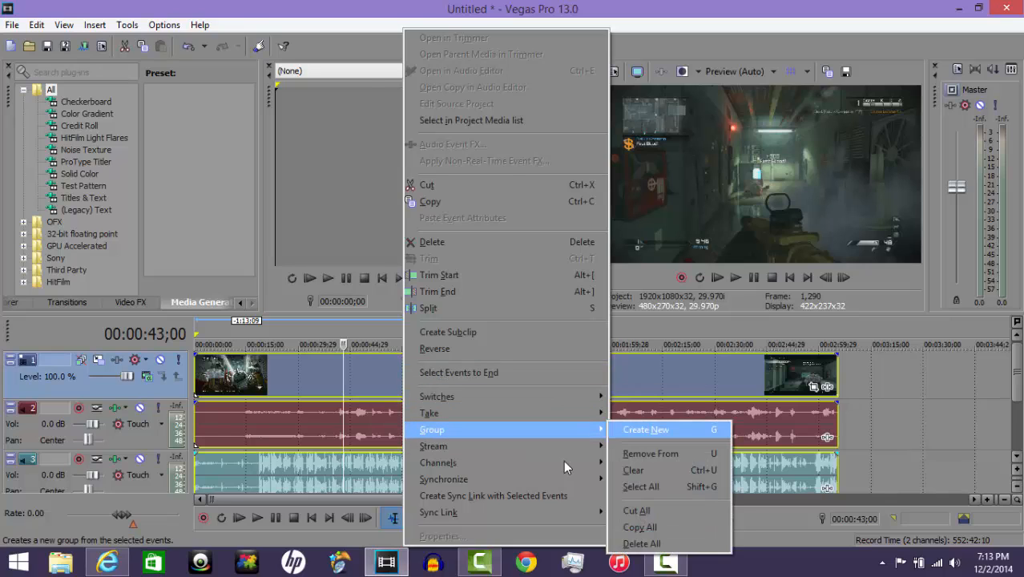
click(646, 430)
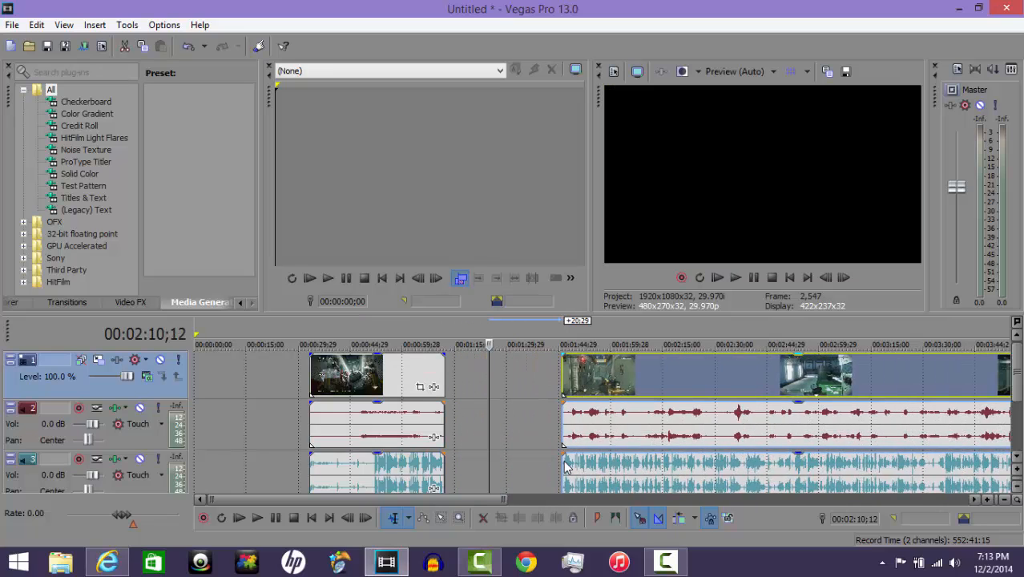
right_click(565, 466)
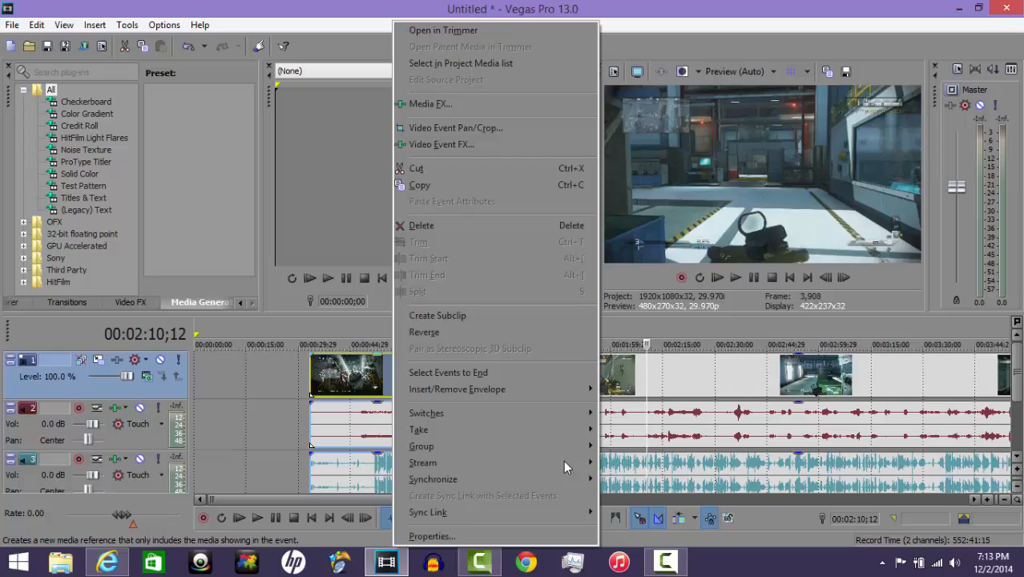